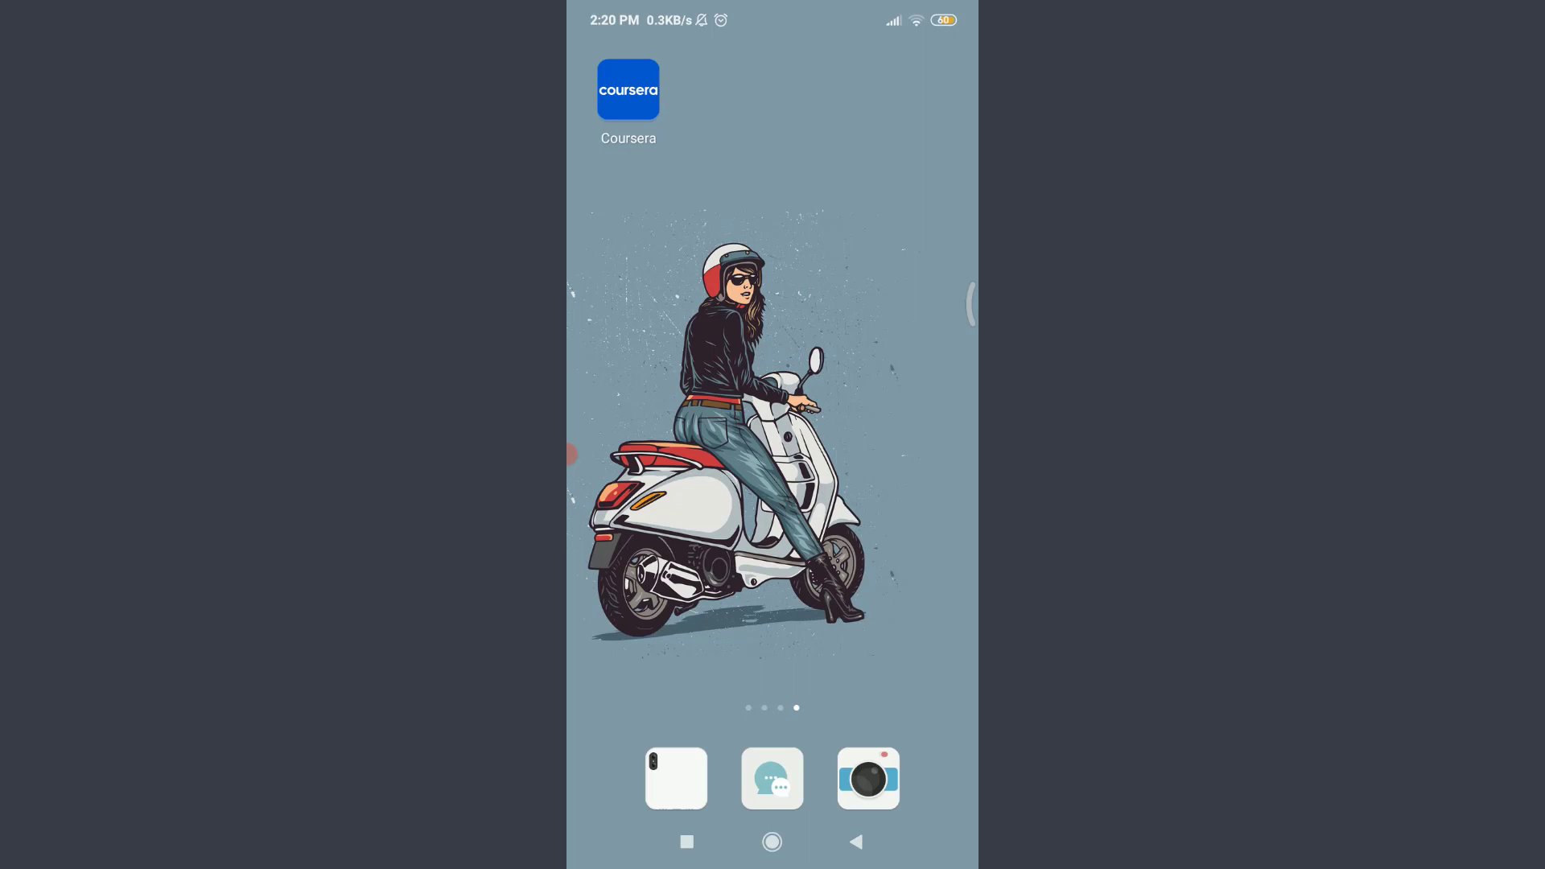
- Launch the Coursera app from the Android home screen
{"action": "left_click", "coordinate": [628, 88]}
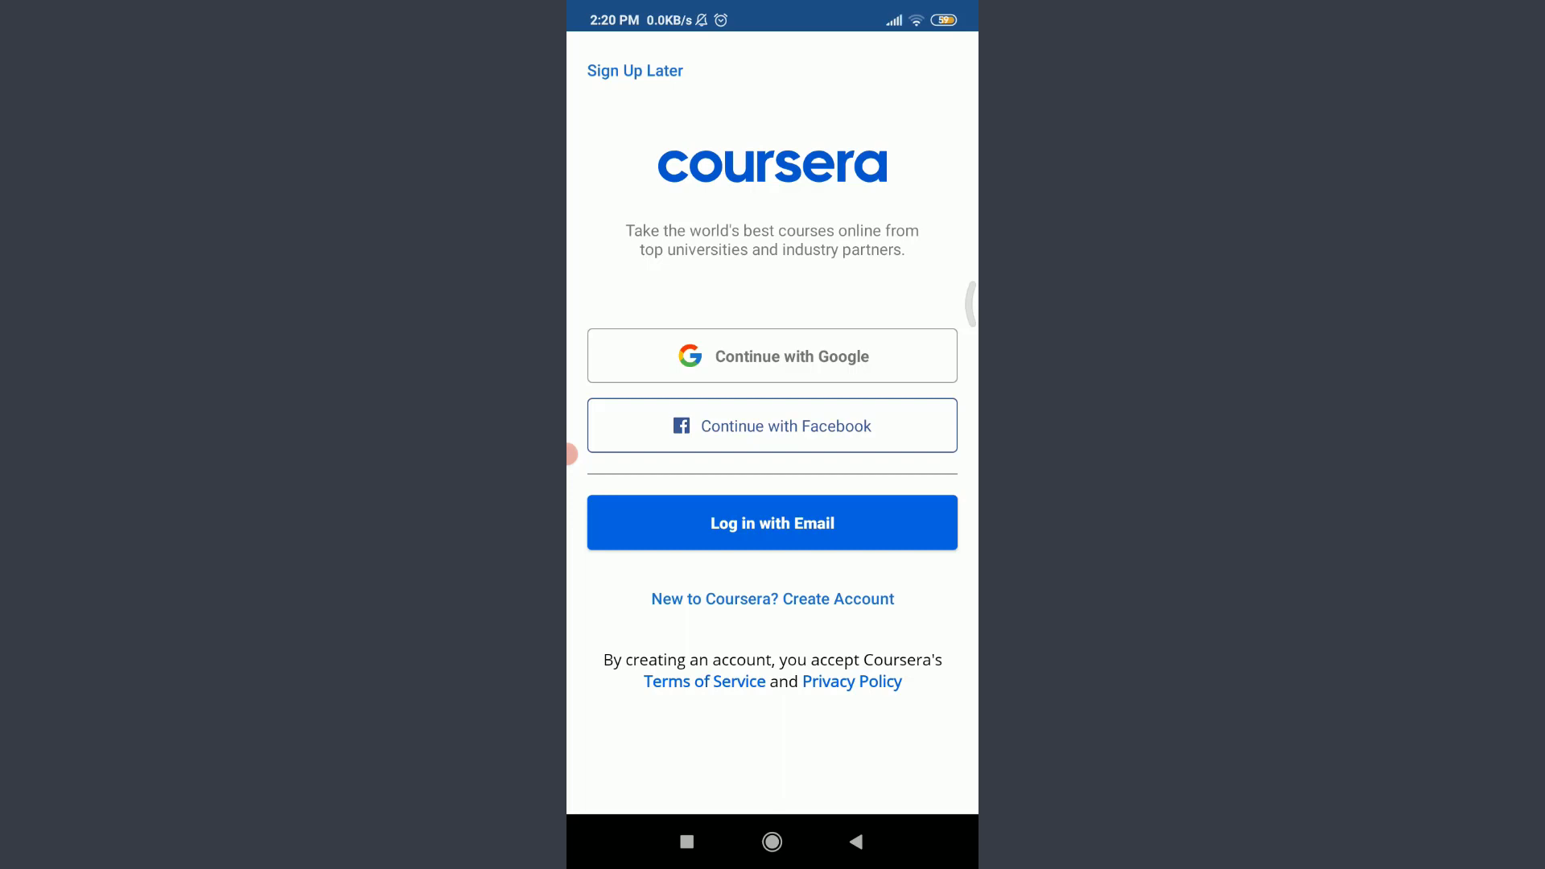
{"action": "left_click", "coordinate": [772, 522]}
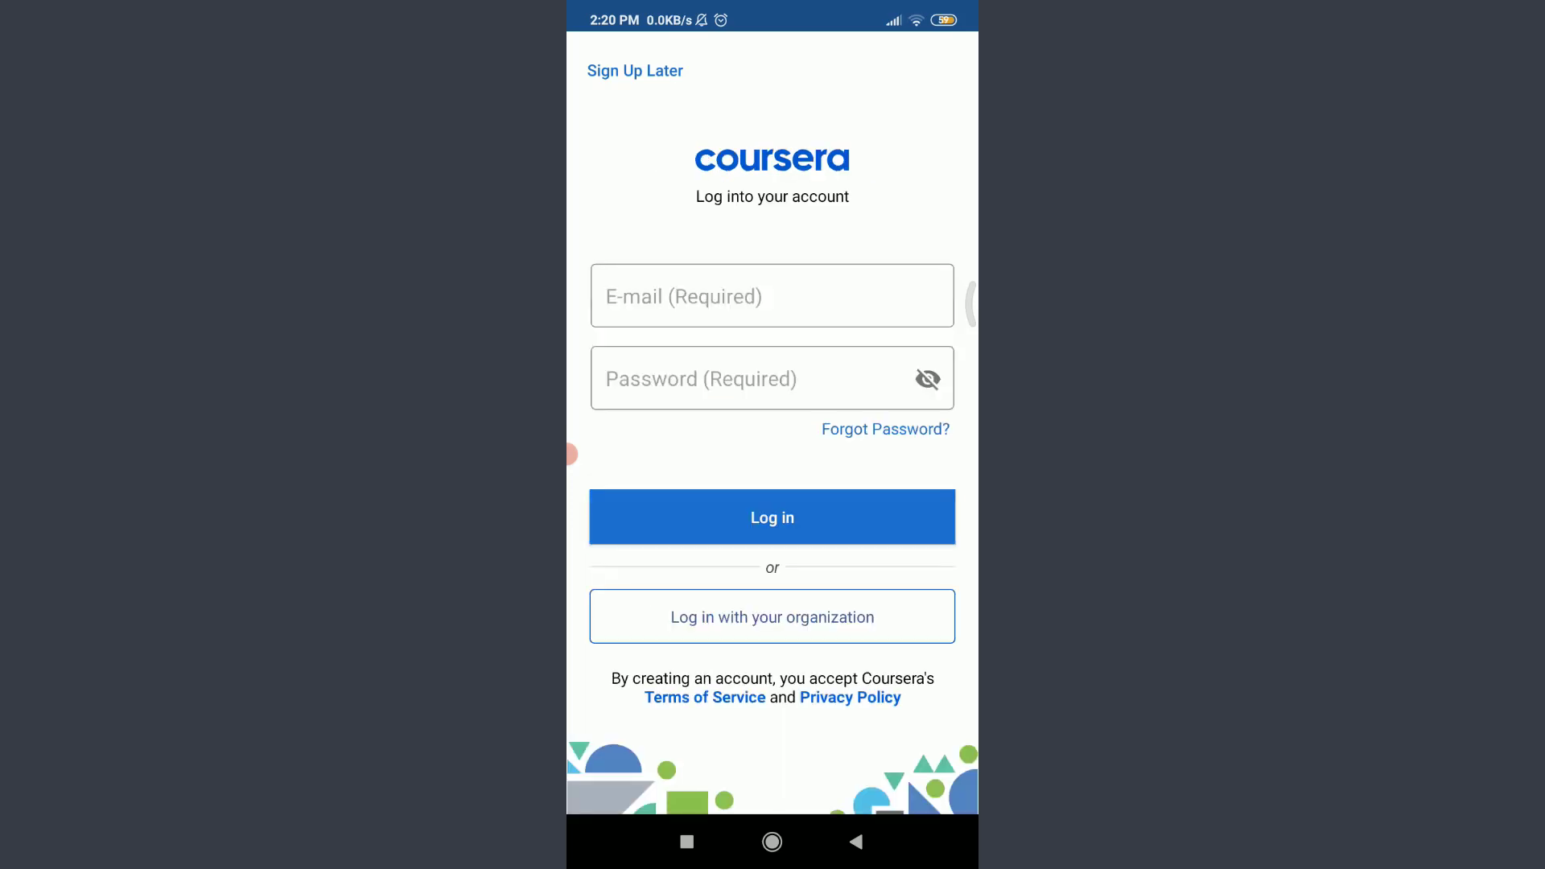
{"action": "left_click", "coordinate": [772, 296]}
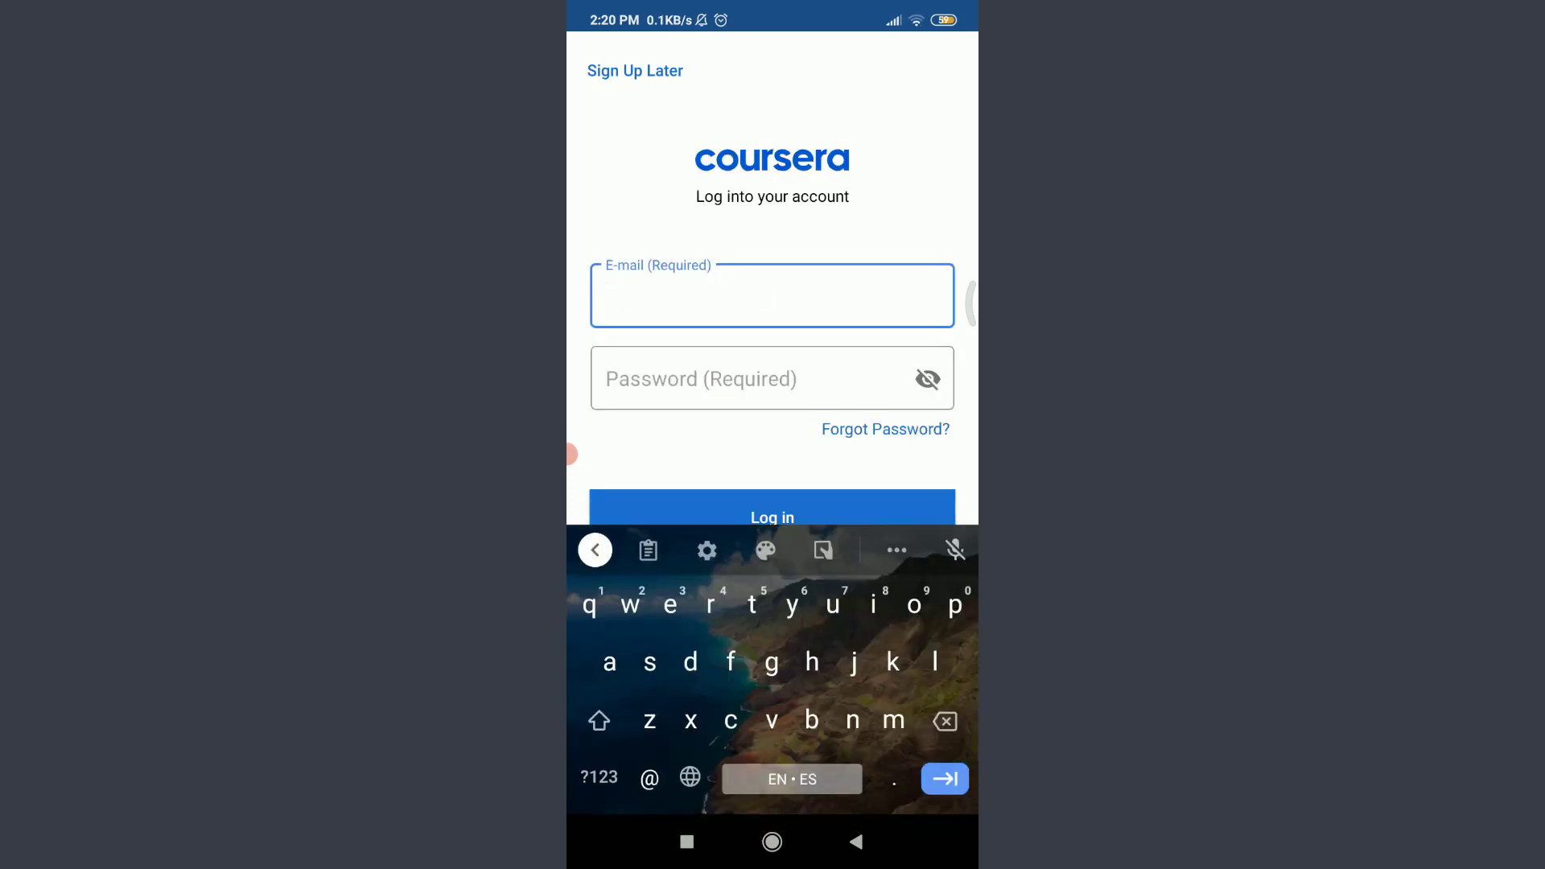
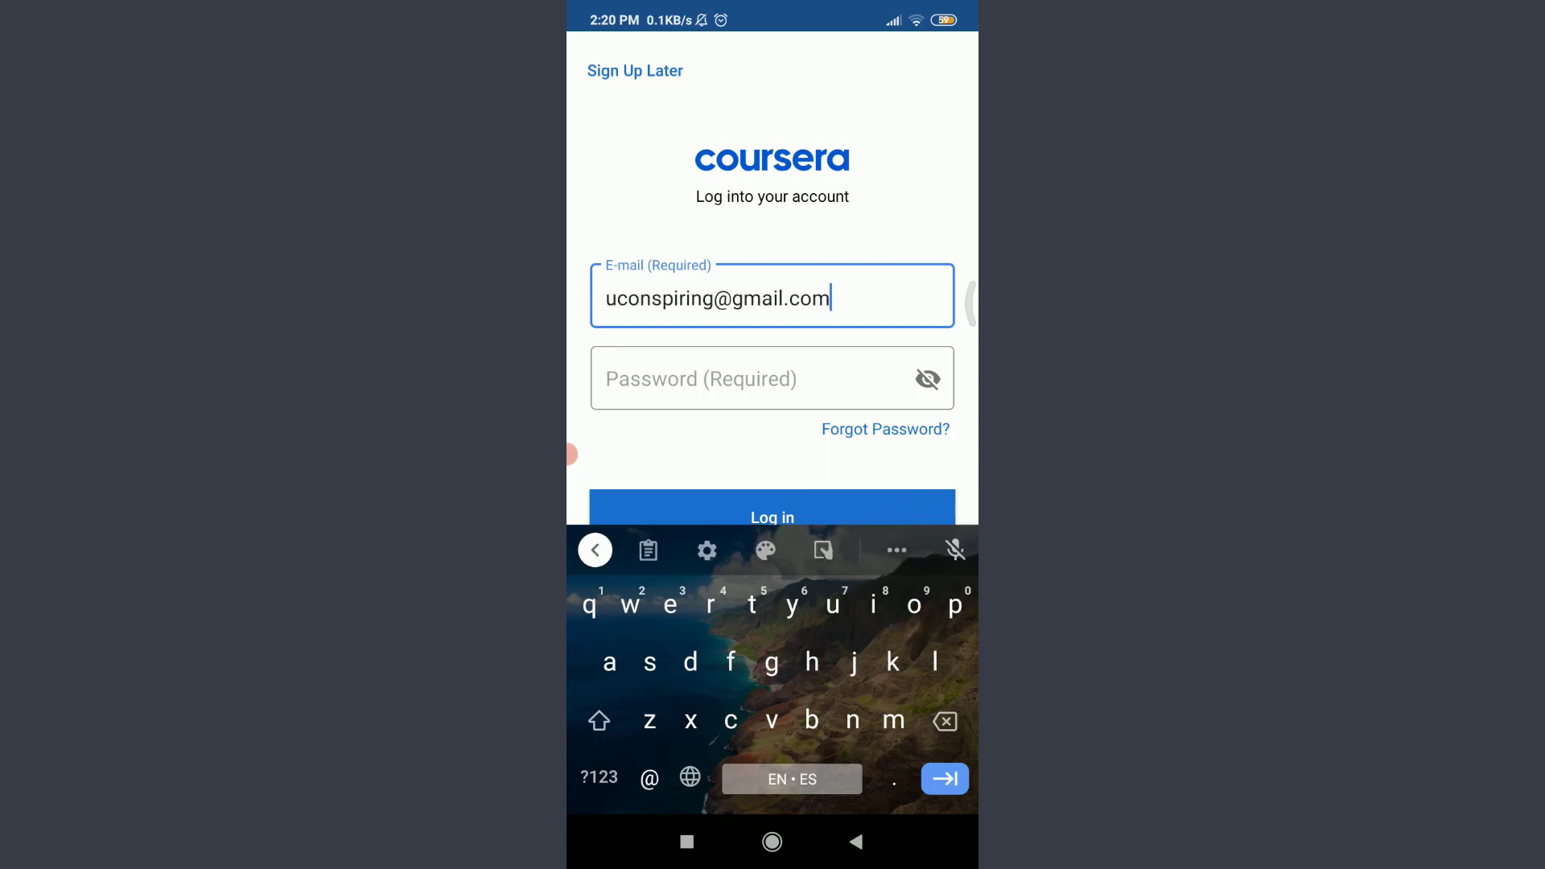
{"action": "left_click", "coordinate": [772, 378]}
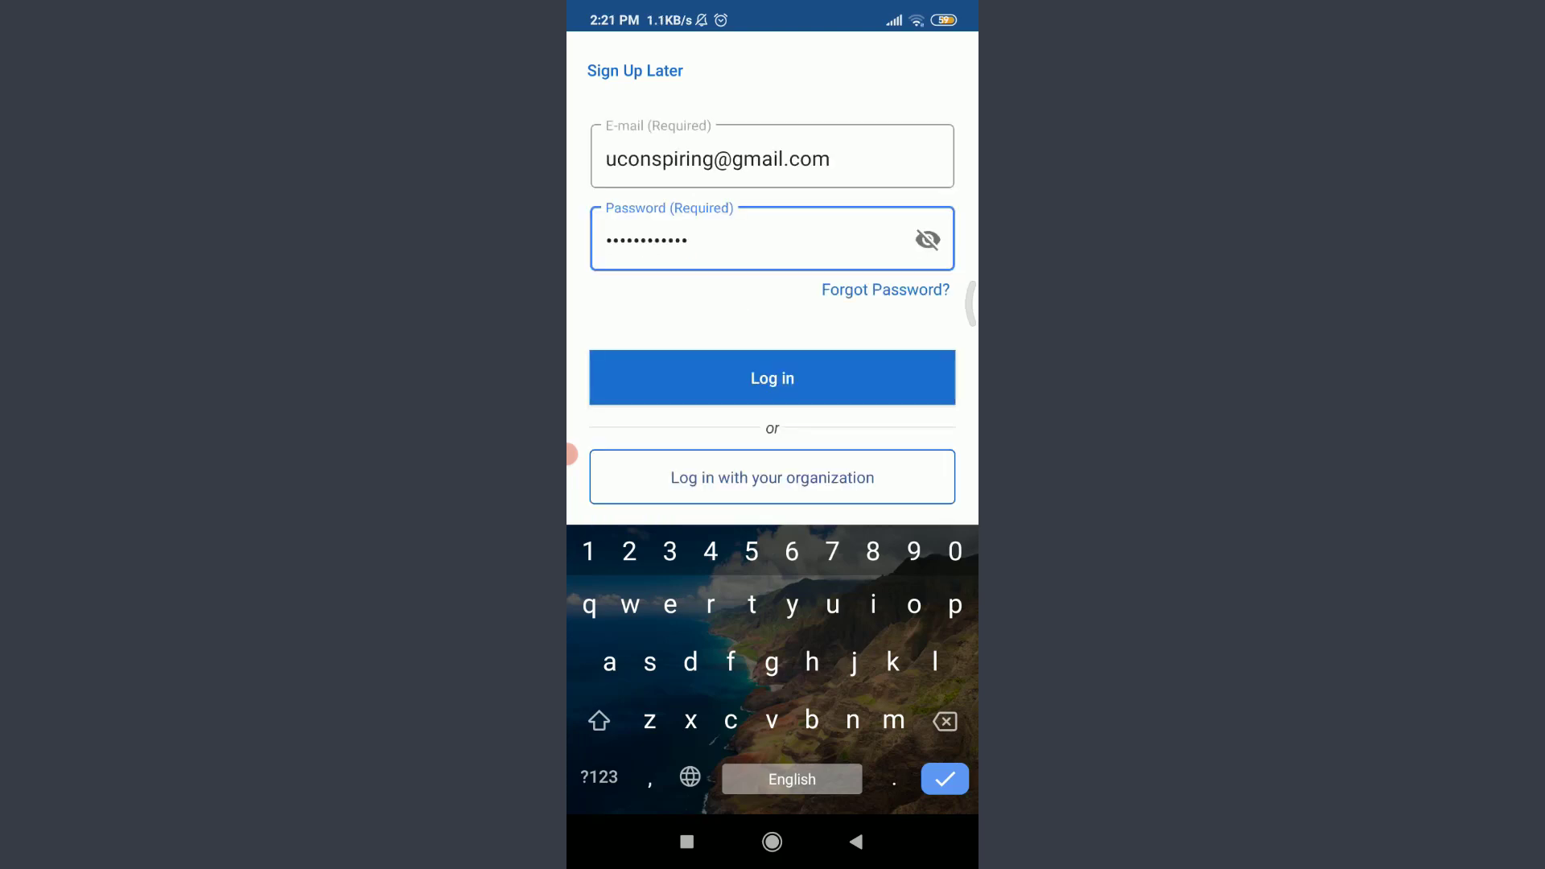
{"action": "left_click", "coordinate": [772, 378]}
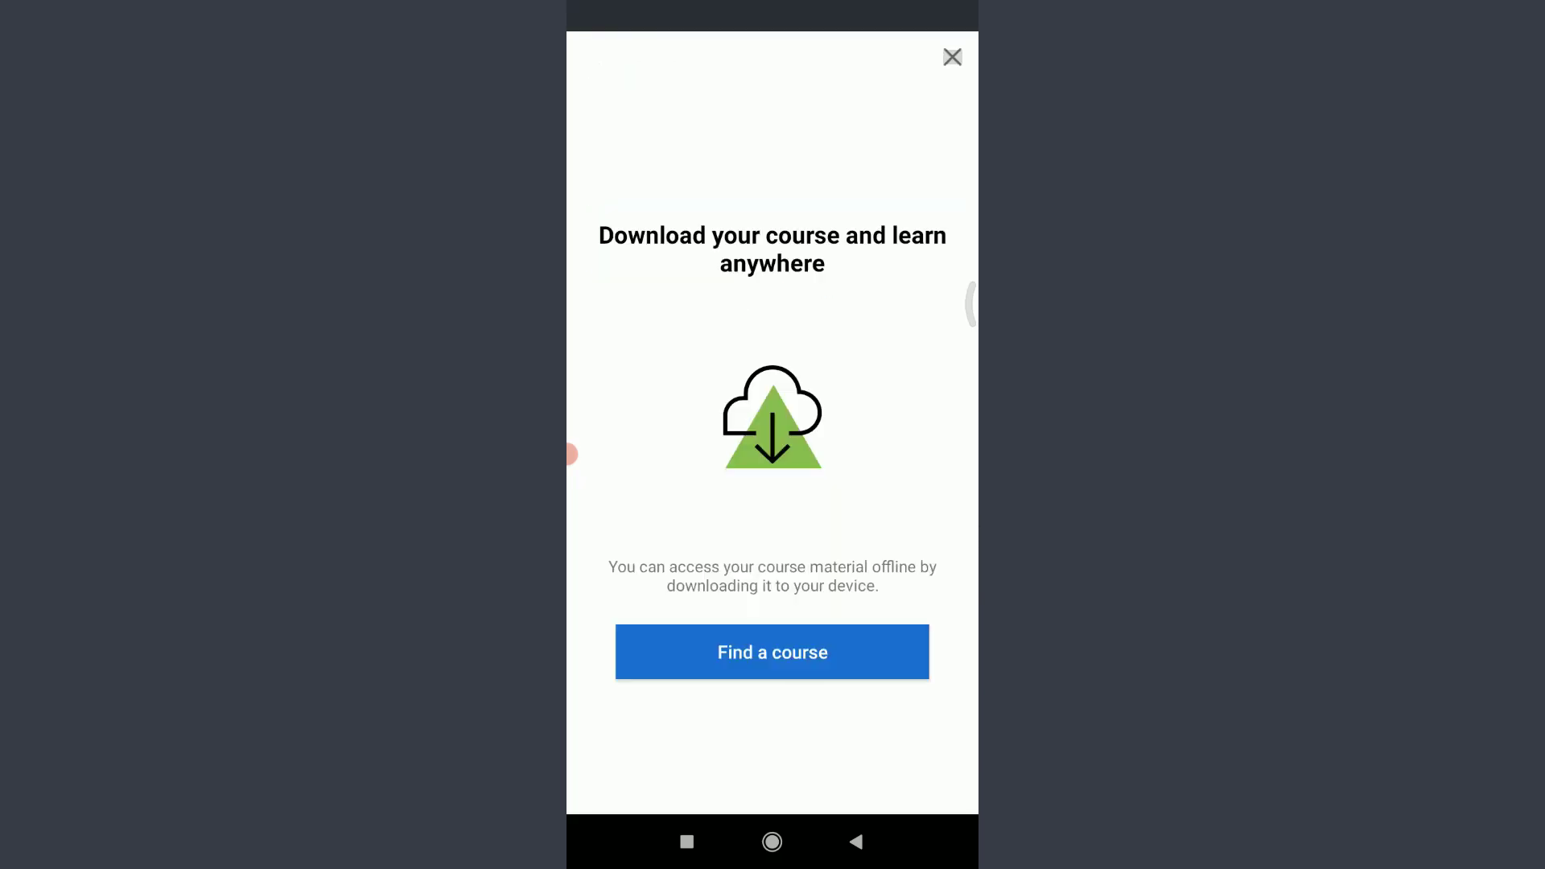
- Dismiss the offline downloads intro and open the Profile tab
{"action": "left_click", "coordinate": [950, 56]}
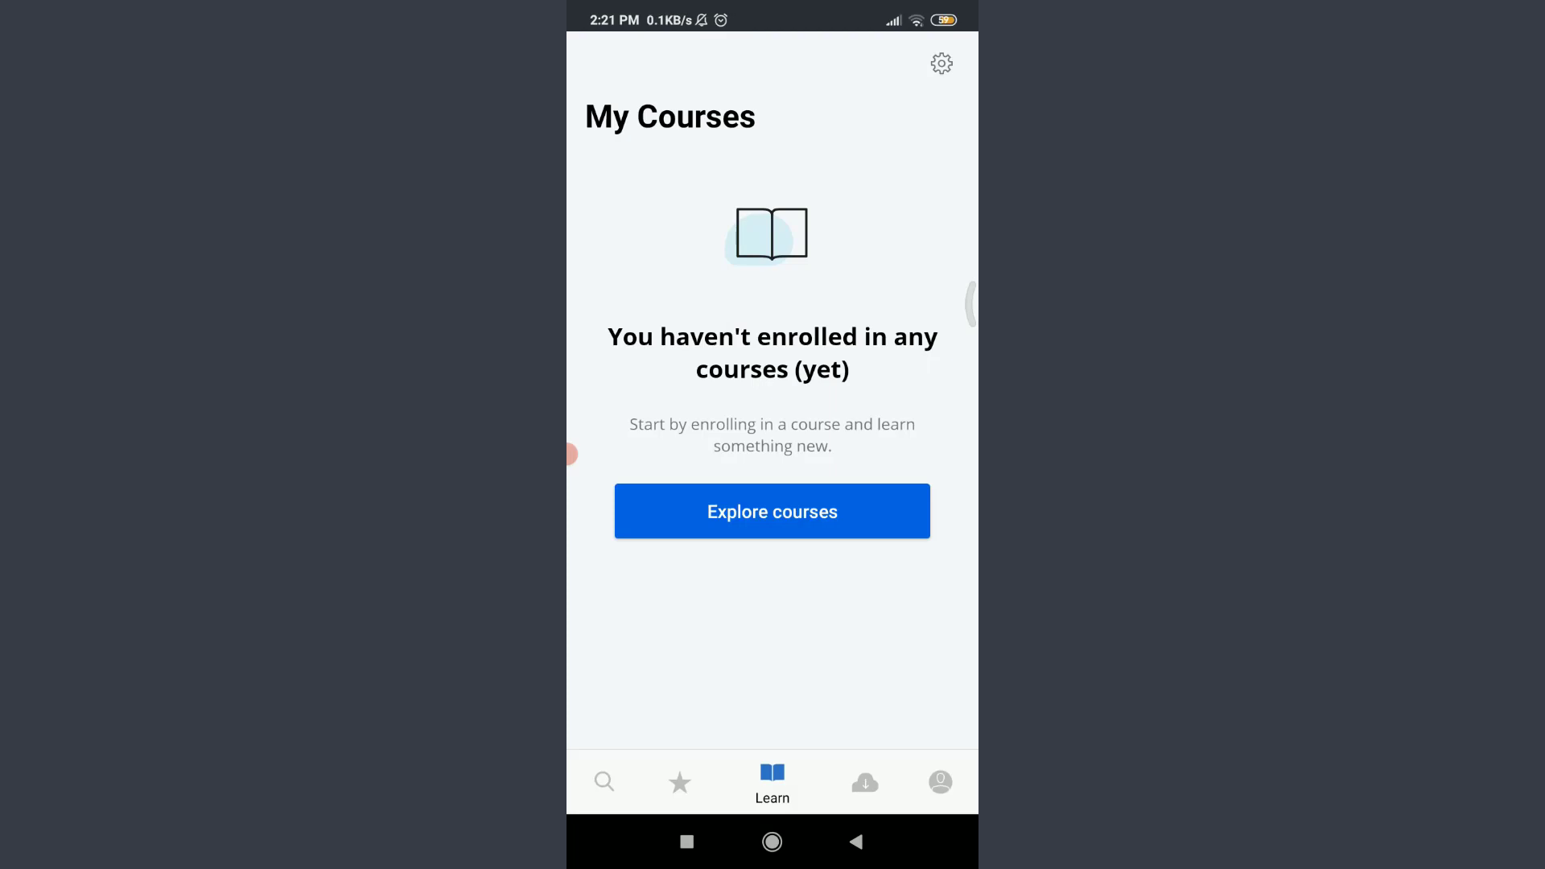
{"action": "left_click", "coordinate": [923, 782]}
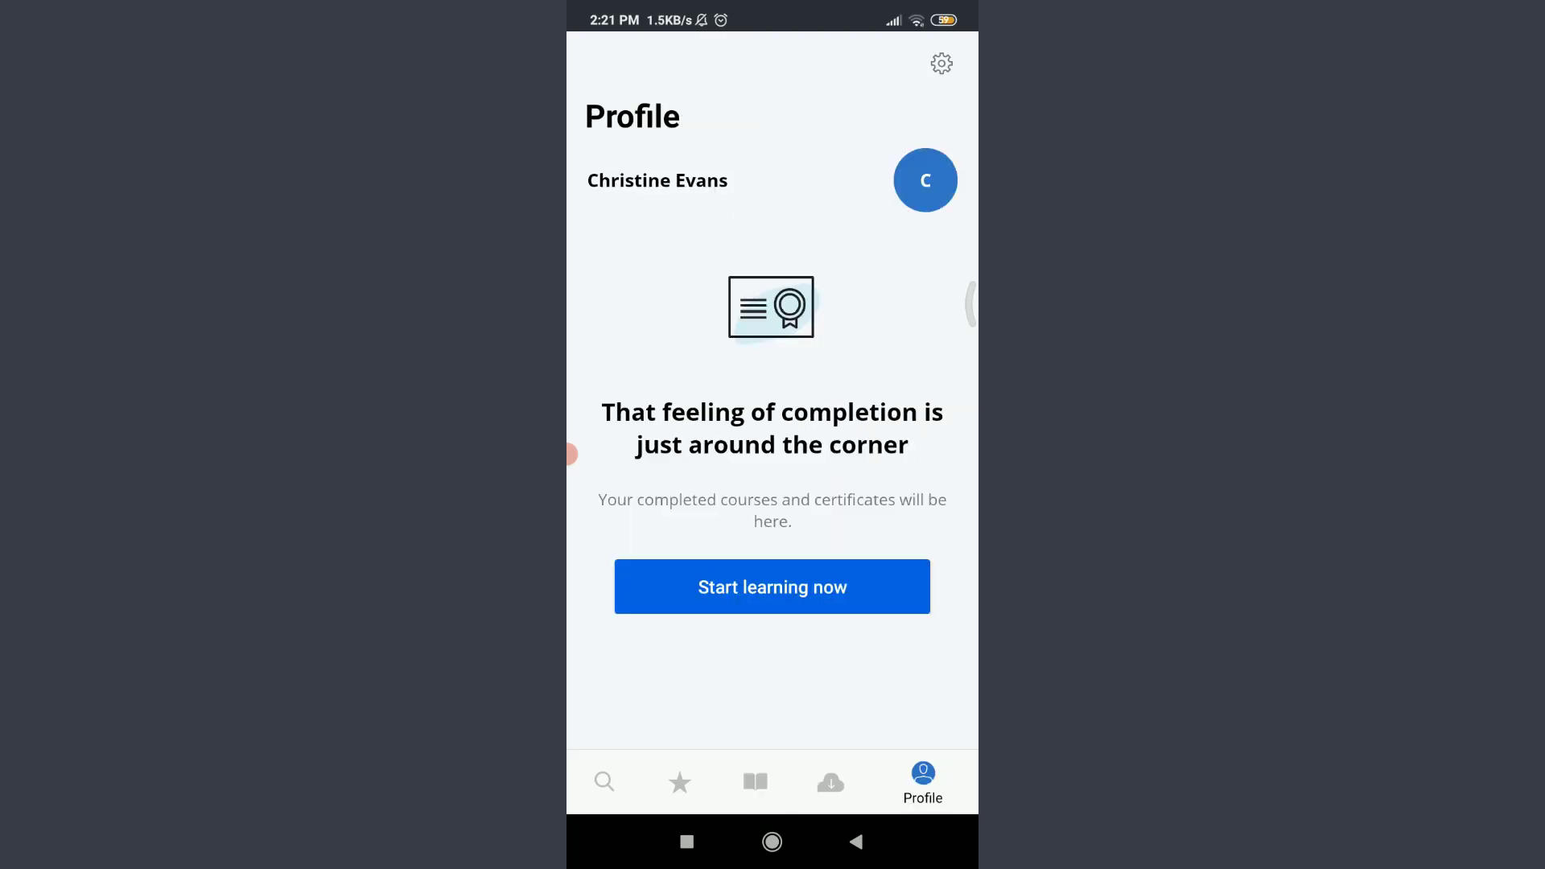